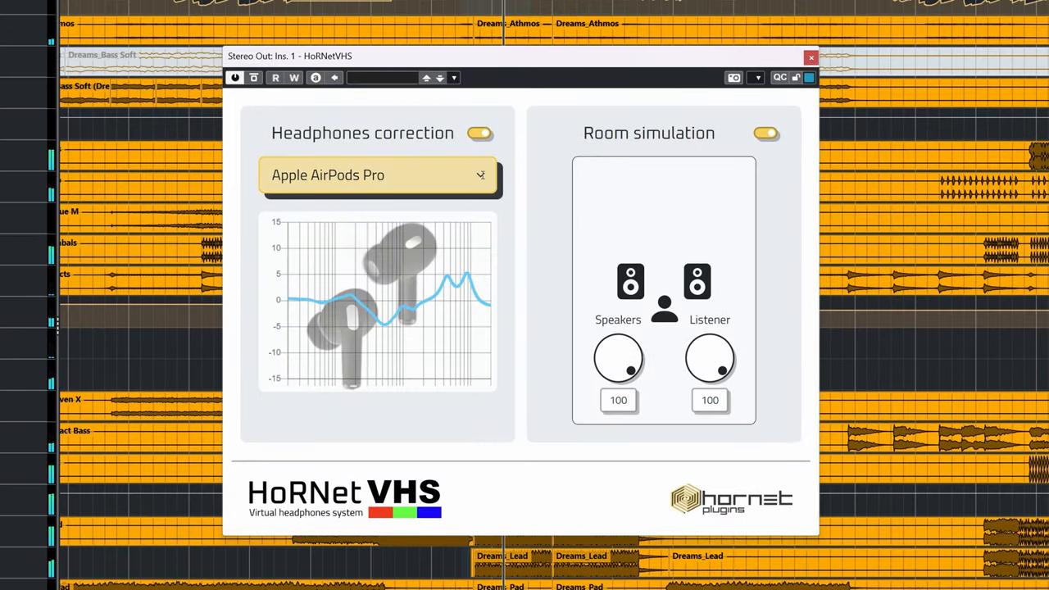
- Change the headphone brand from Apple AirPods Pro to Beyerdynamic in the headphone chooser
{"action": "left_click", "coordinate": [377, 175]}
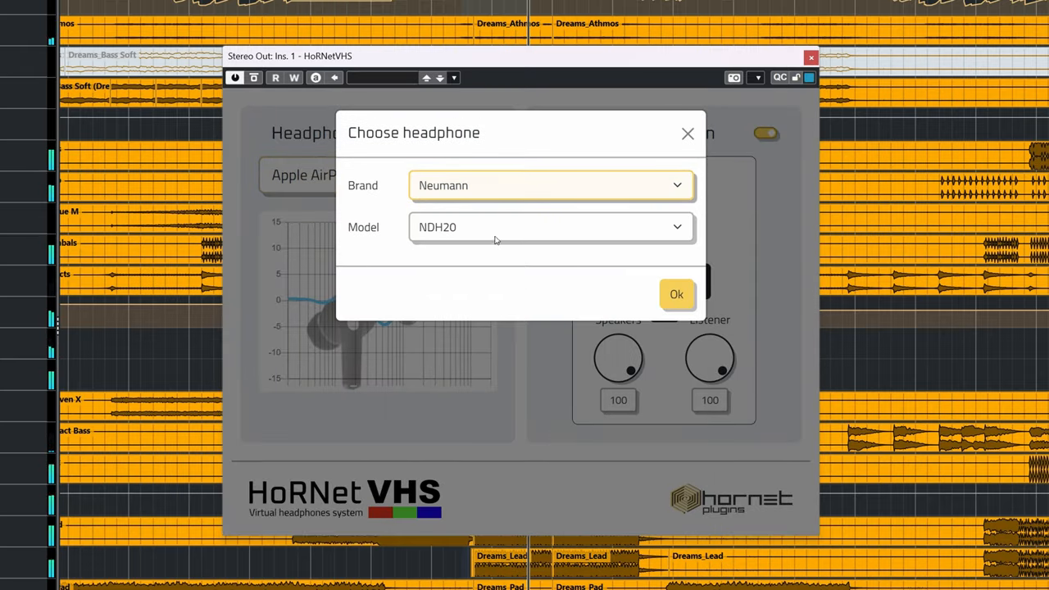
{"action": "left_click", "coordinate": [551, 186]}
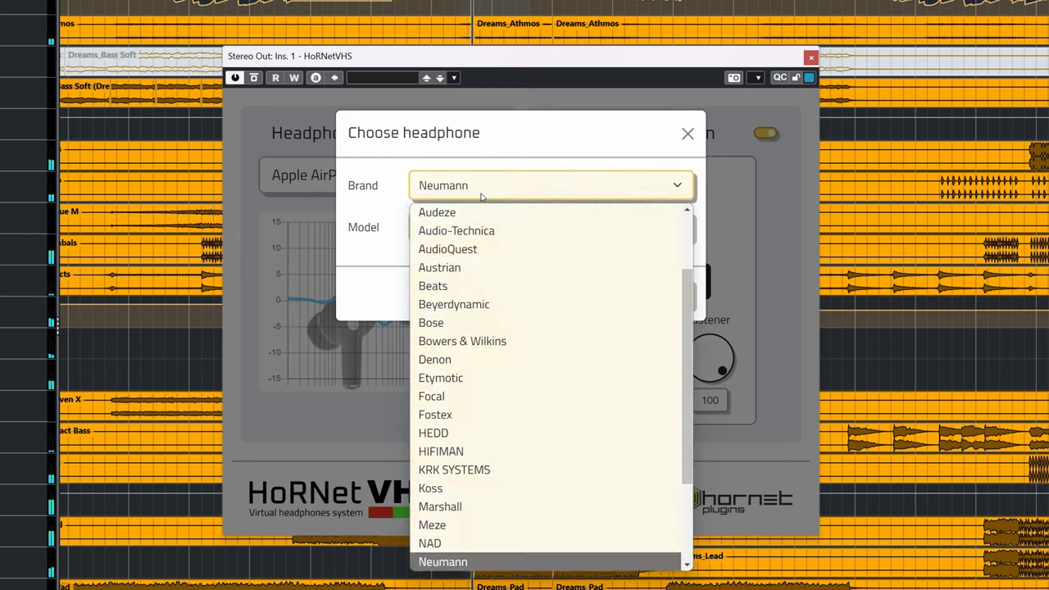
{"action": "scroll", "scroll_direction": "down", "scroll_amount": 3}
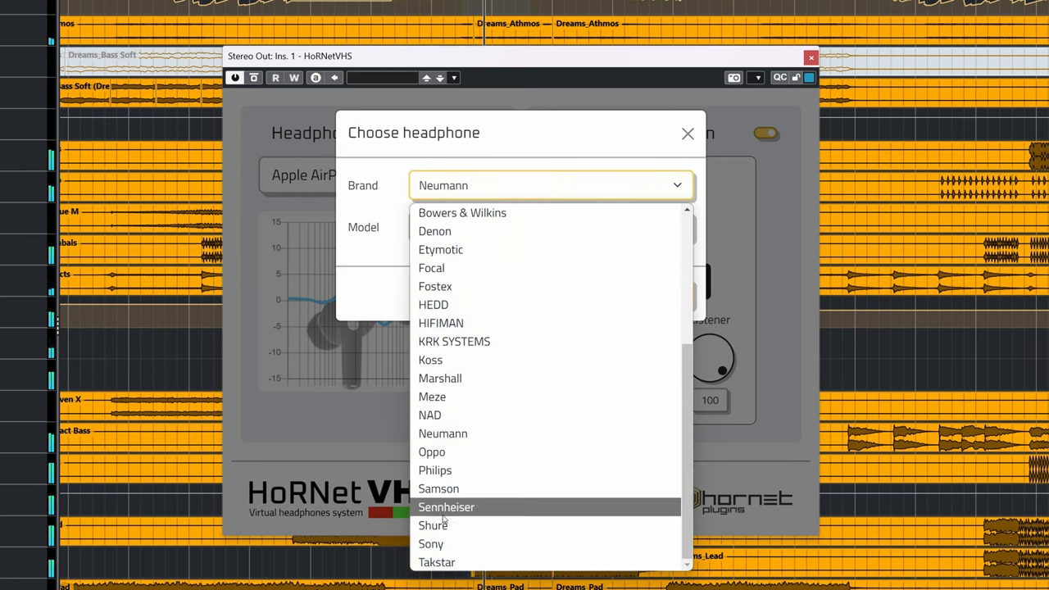
{"action": "left_click", "coordinate": [446, 506]}
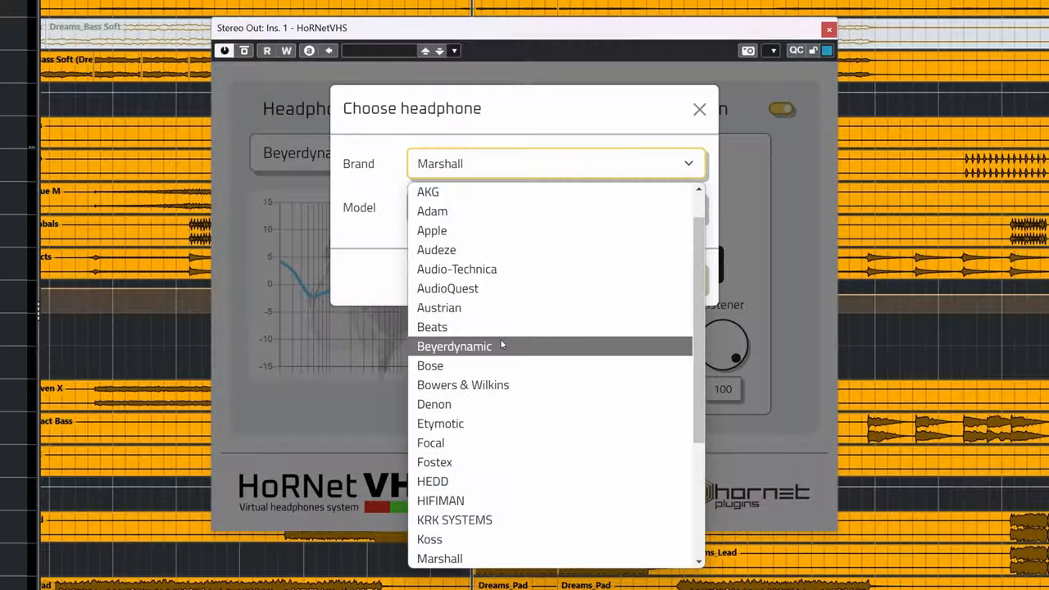
- Choose Sennheiser HD 280 Pro as the headphone correction model and confirm
{"action": "left_click", "coordinate": [438, 307]}
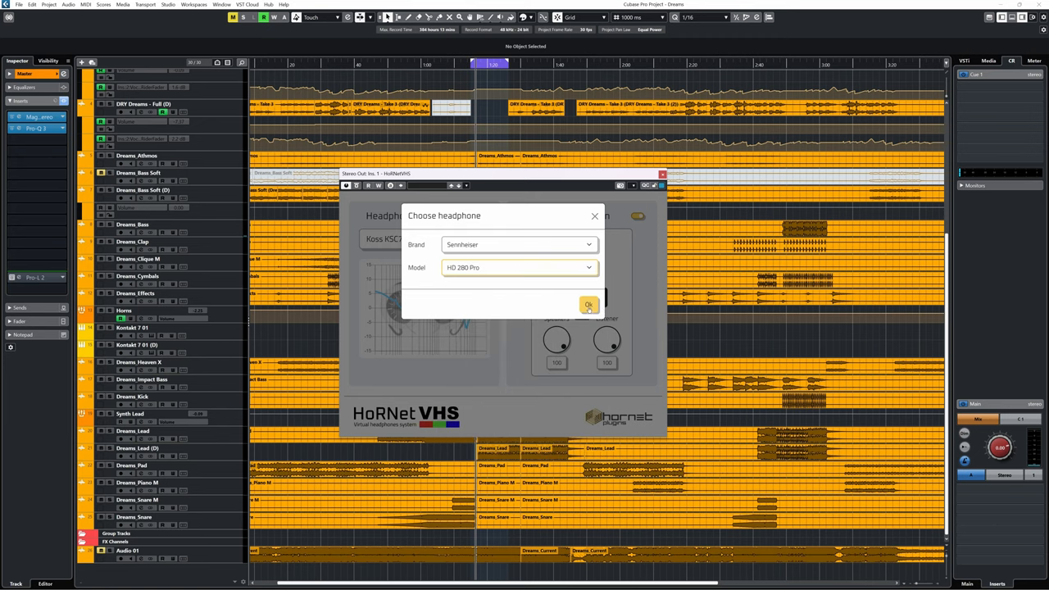
{"action": "left_click", "coordinate": [589, 304]}
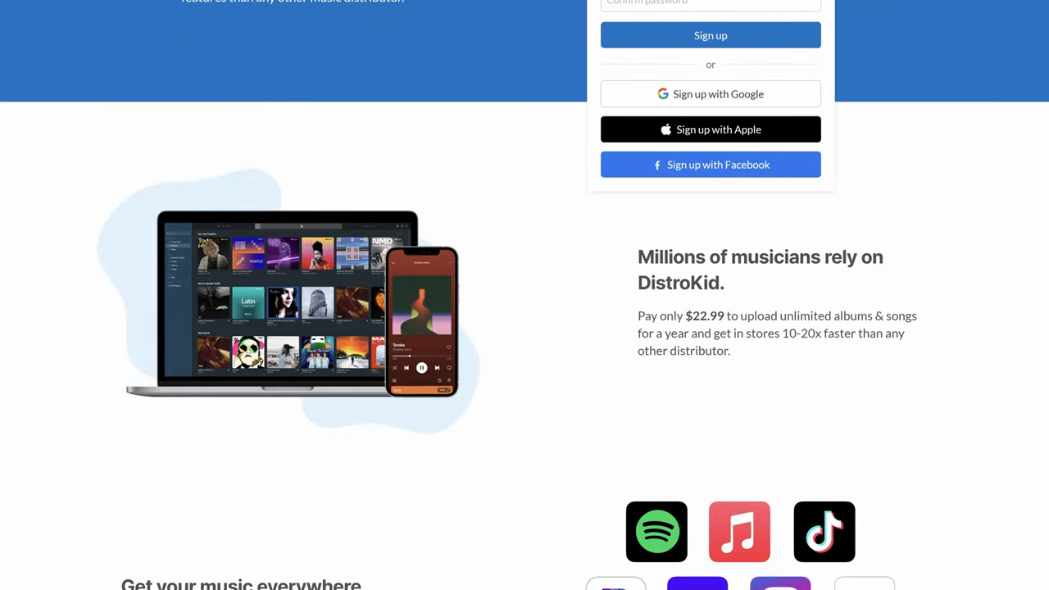
- Scroll down the DistroKid landing page to reach My Music
{"action": "scroll", "scroll_direction": "down", "scroll_amount": 3}
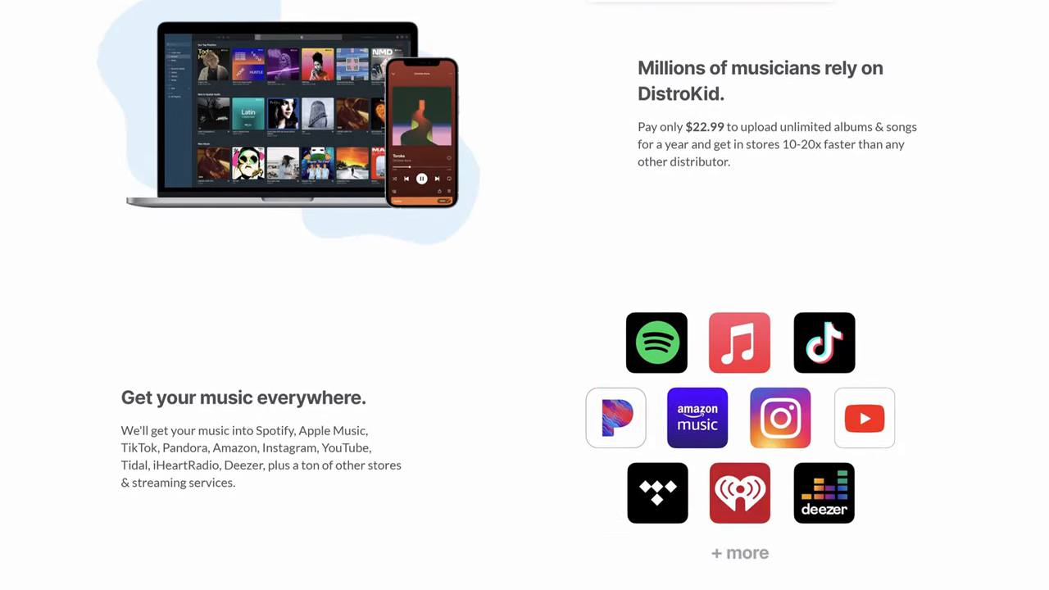
{"action": "scroll", "scroll_direction": "down", "scroll_amount": 3}
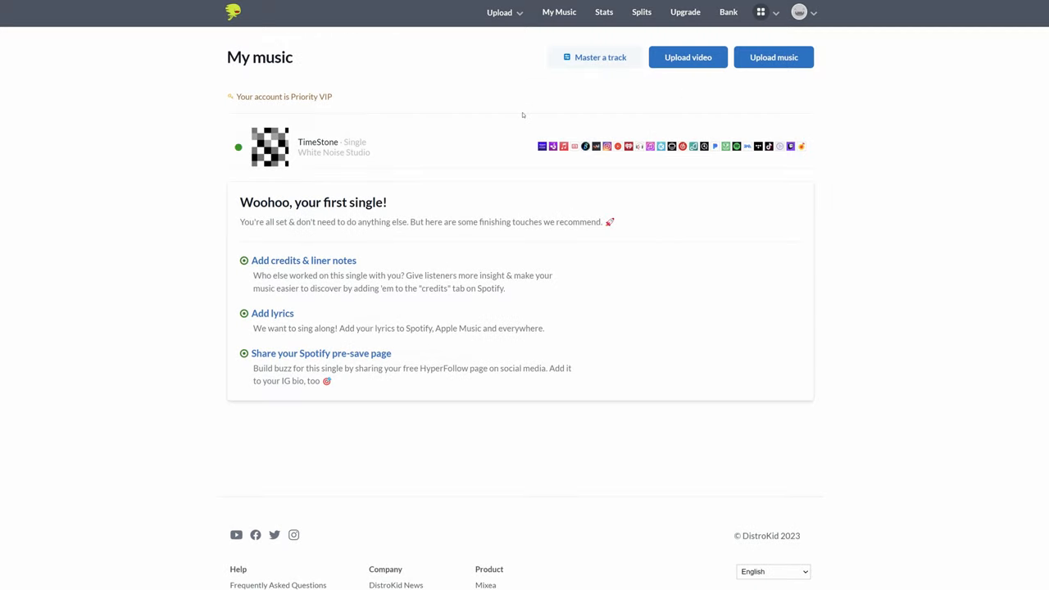
{"action": "mouse_move", "coordinate": [46, 227]}
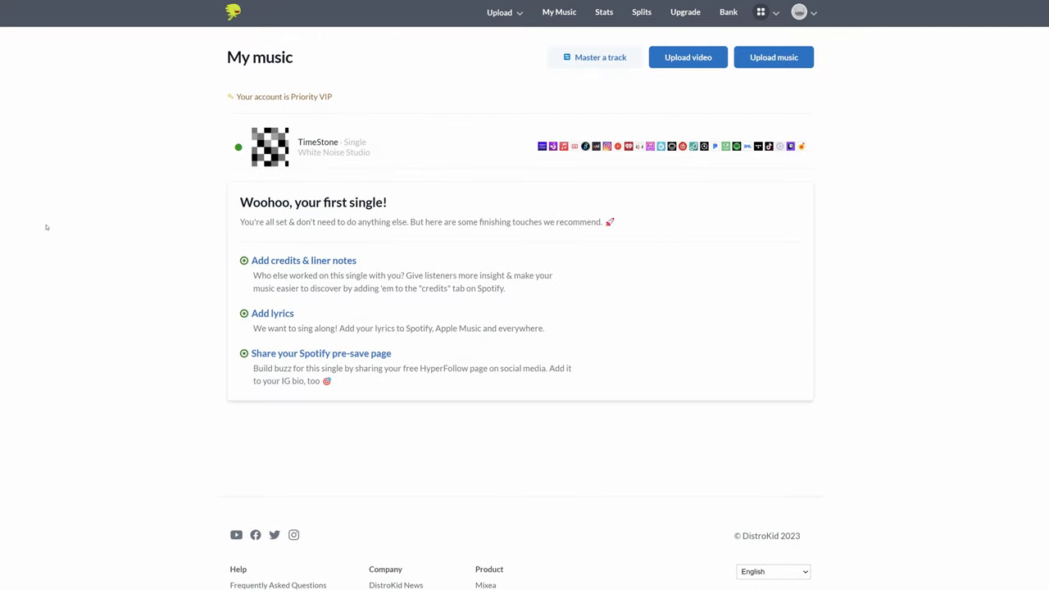
- Open the TimeStone single's release details and scroll through them
{"action": "left_click", "coordinate": [318, 146]}
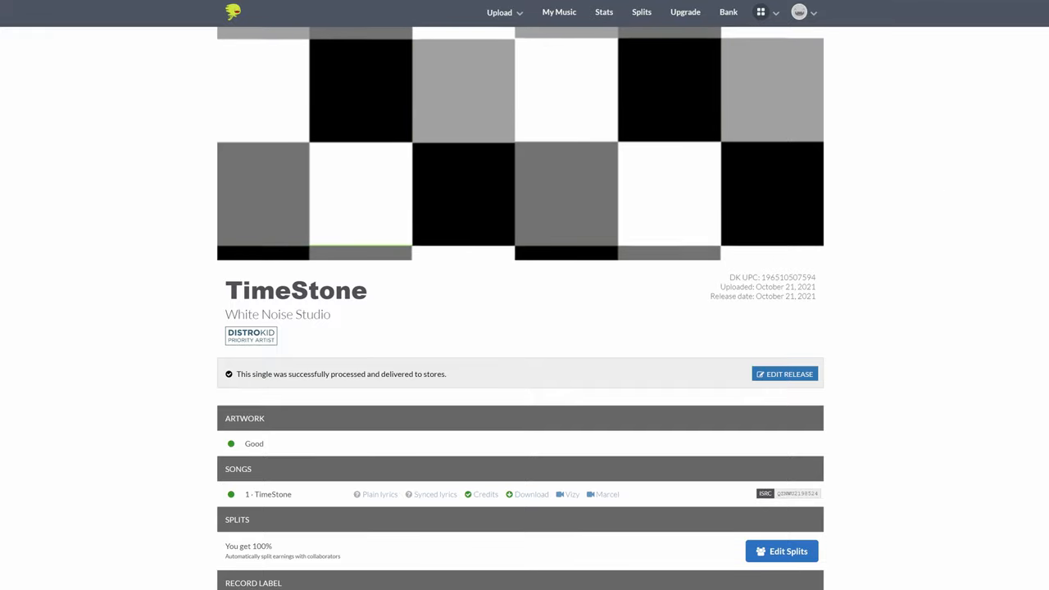
{"action": "scroll", "scroll_direction": "down", "scroll_amount": 3}
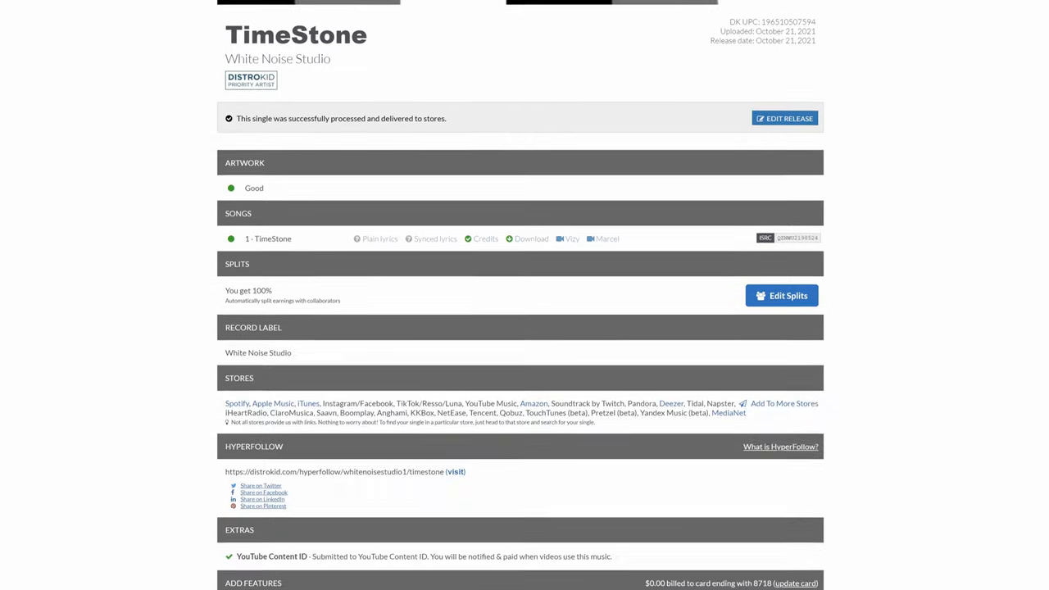
{"action": "scroll", "scroll_direction": "down", "scroll_amount": 3}
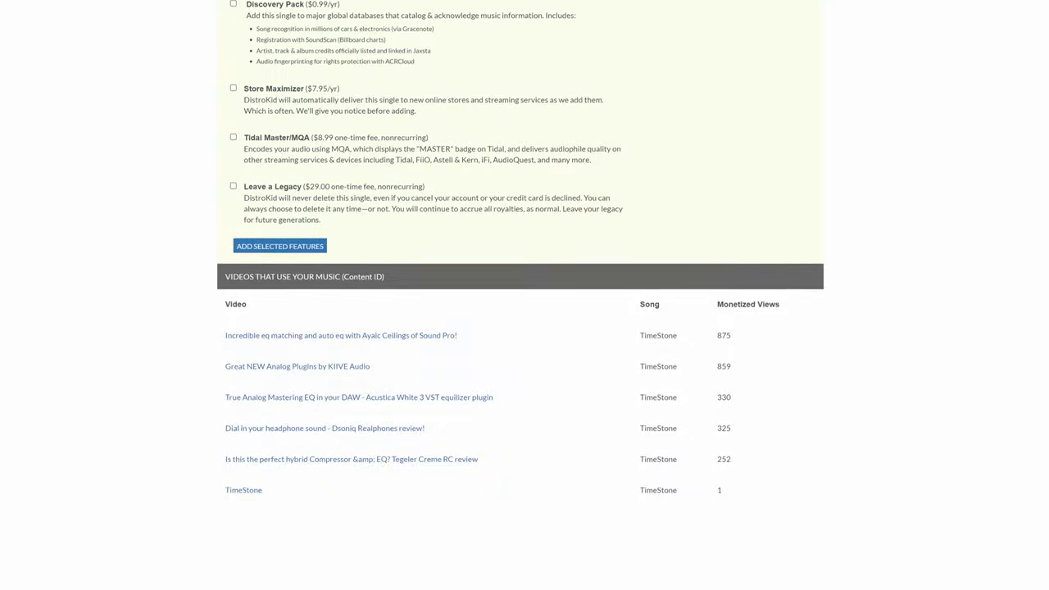
{"action": "scroll", "scroll_direction": "down", "scroll_amount": 3}
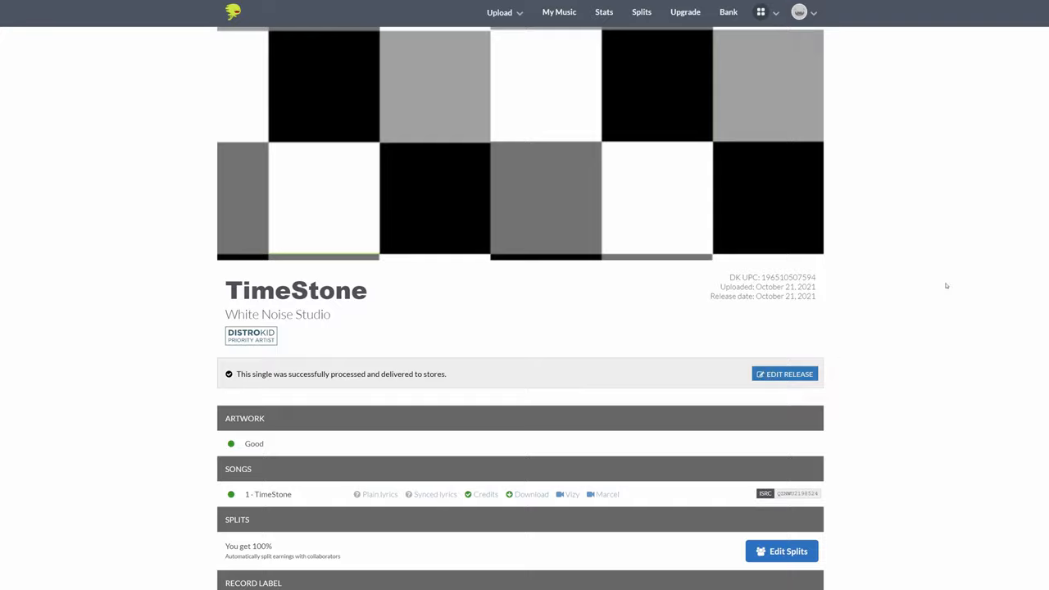
{"action": "left_click", "coordinate": [784, 374]}
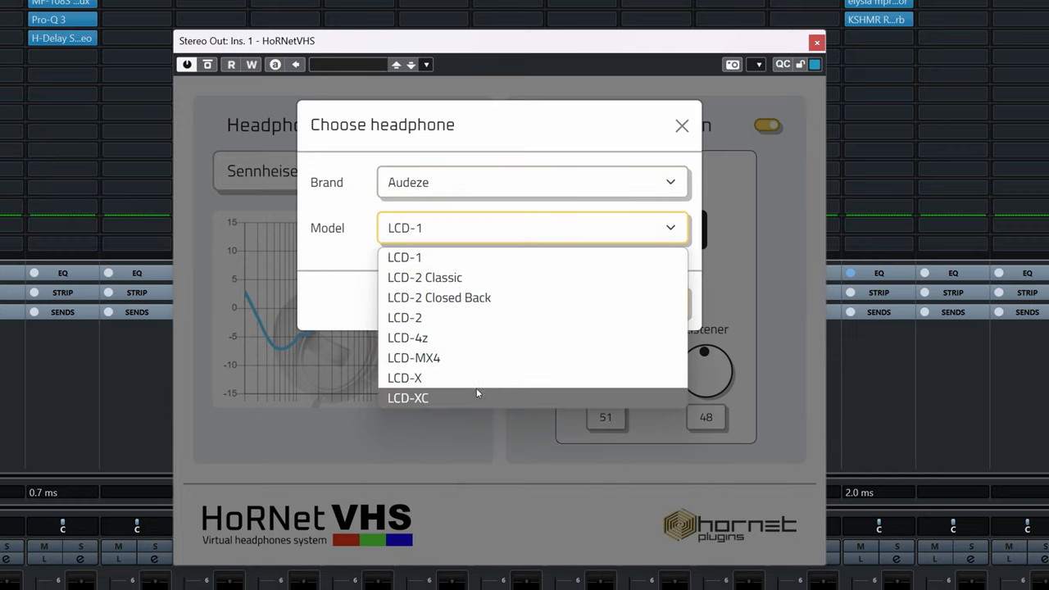
- Select the Audio-Technica ATH-M50x headphone profile, leaving Speakers at 100 and Listener at 0
{"action": "left_click", "coordinate": [407, 398]}
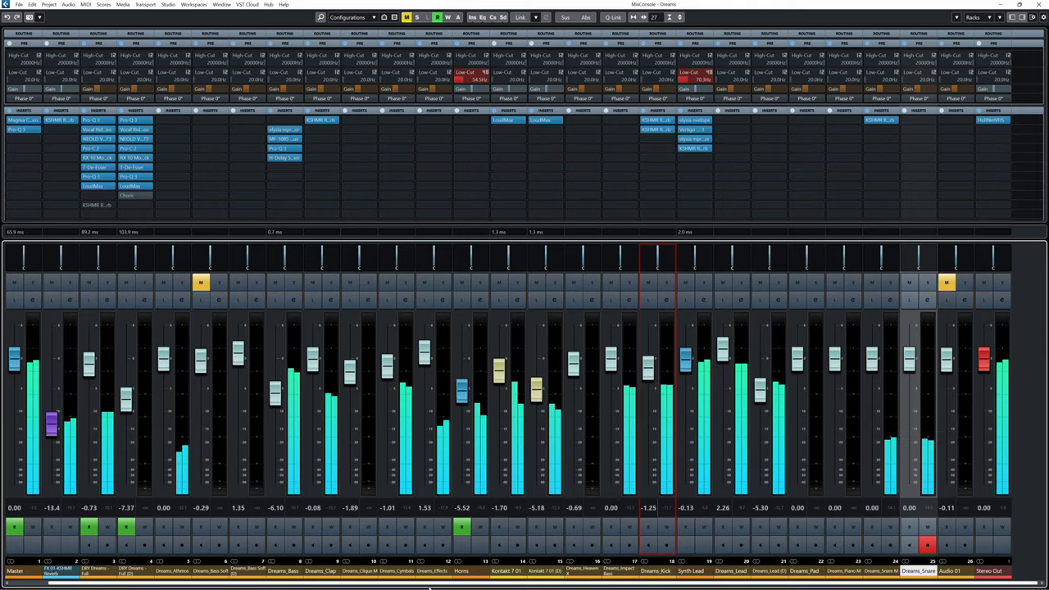
{"action": "scroll", "scroll_direction": "left", "scroll_amount": 3}
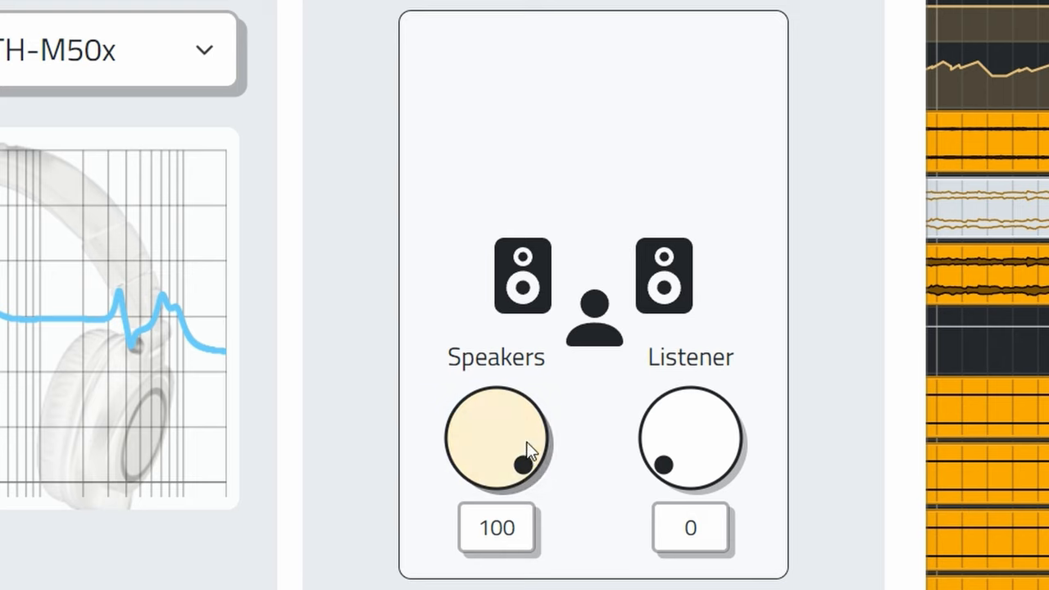
- Drag Speakers to 0 and Listener to 100, then raise Speakers to 27
{"action": "left_click_drag", "start_coordinate": [521, 464], "coordinate": [467, 463]}
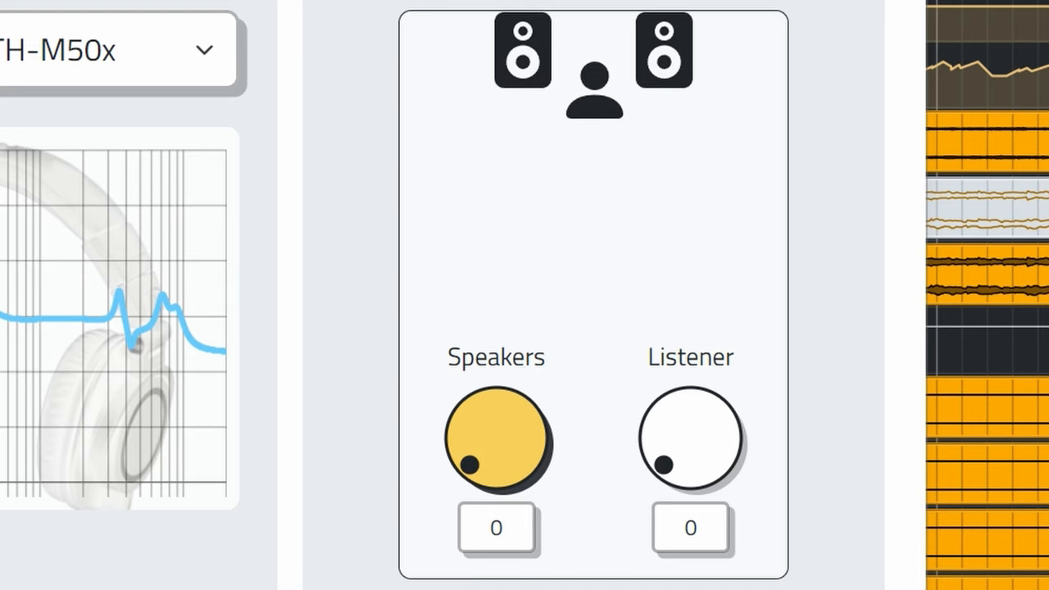
{"action": "left_click_drag", "start_coordinate": [469, 461], "coordinate": [456, 437]}
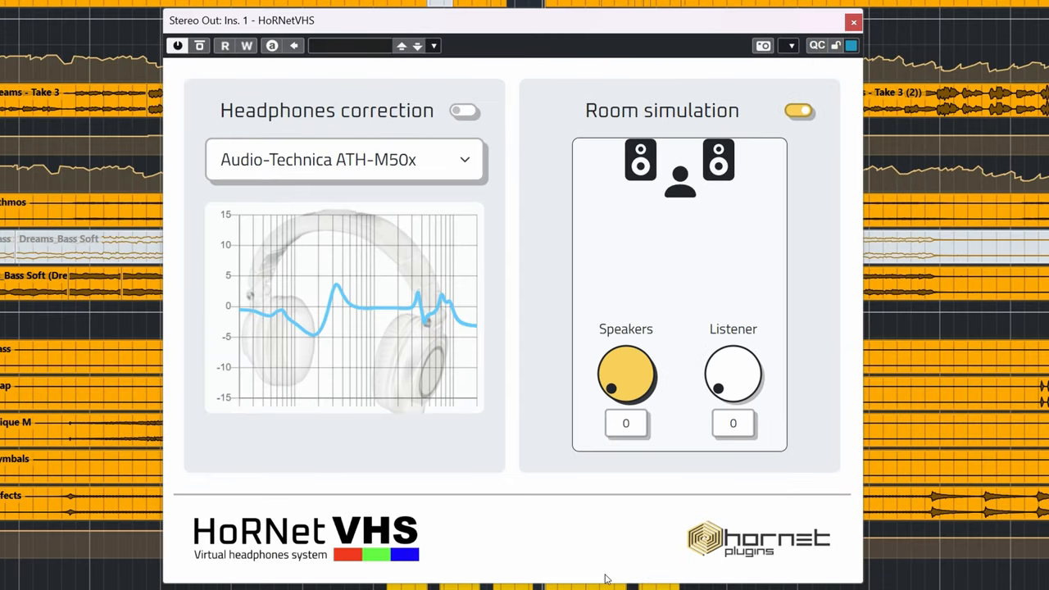
{"action": "left_click_drag", "start_coordinate": [733, 374], "coordinate": [723, 354]}
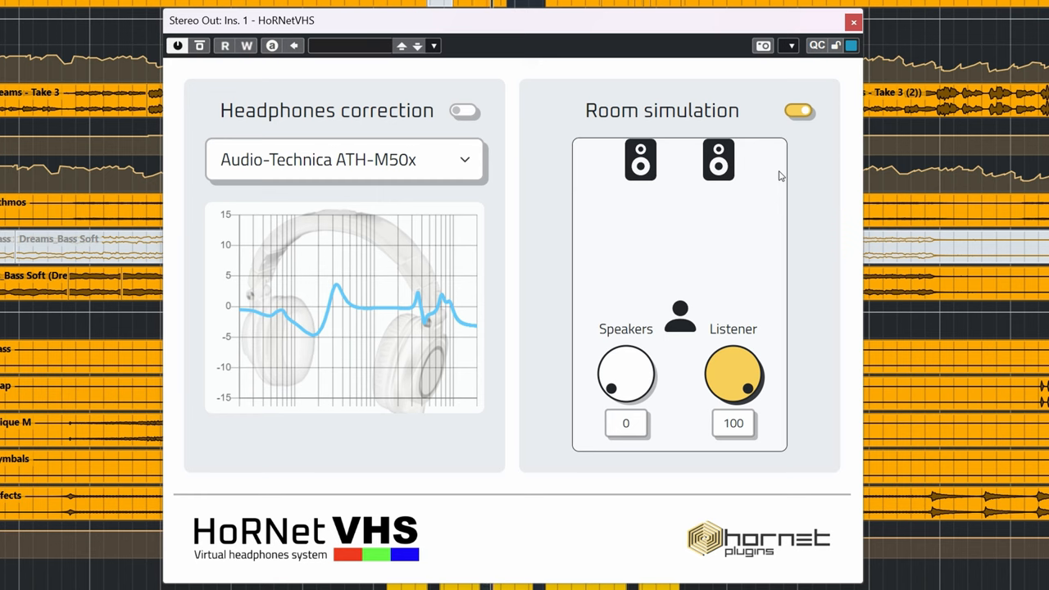
{"action": "left_click_drag", "start_coordinate": [734, 374], "coordinate": [733, 394]}
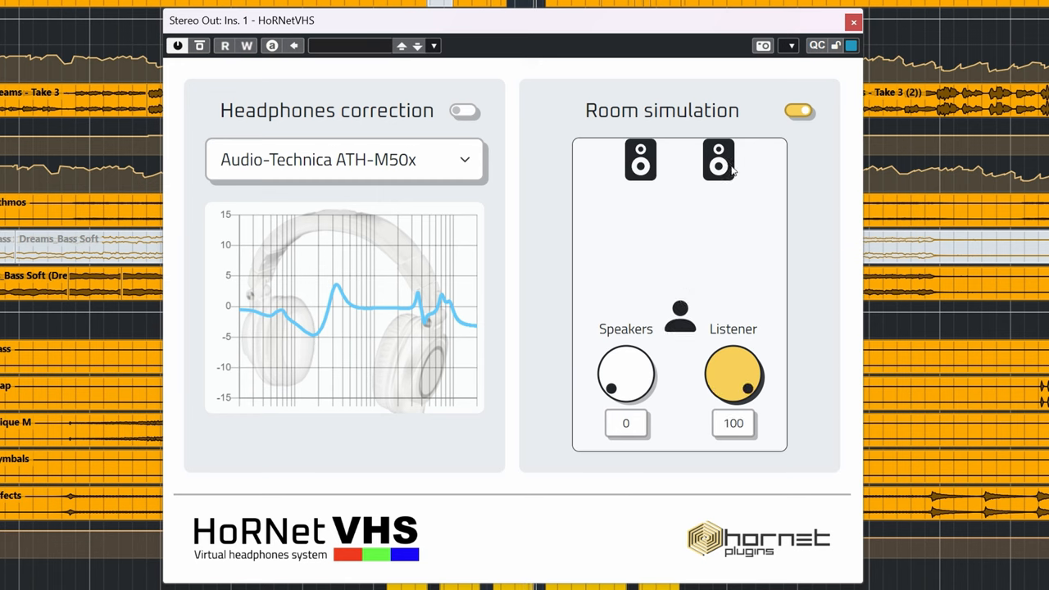
{"action": "left_click_drag", "start_coordinate": [625, 376], "coordinate": [607, 356]}
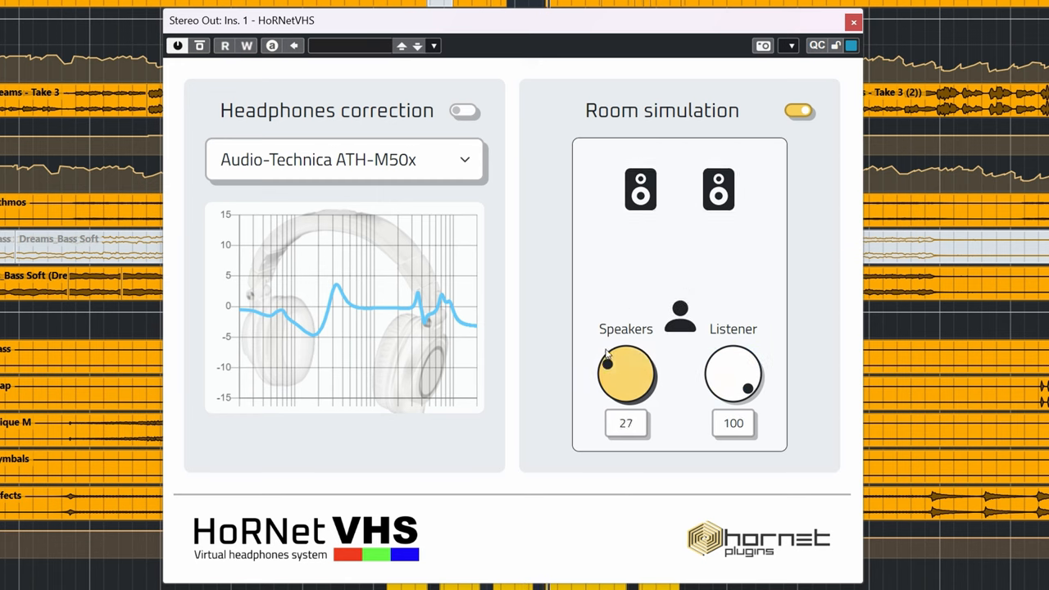